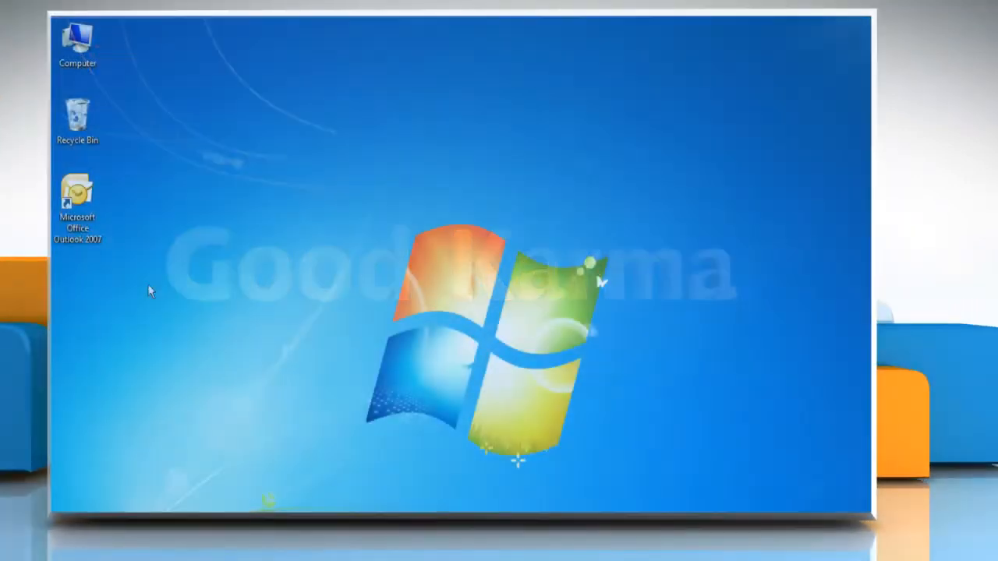
Launch Outlook from its desktop shortcut and bring up Tools > Options
right_click(76, 190)
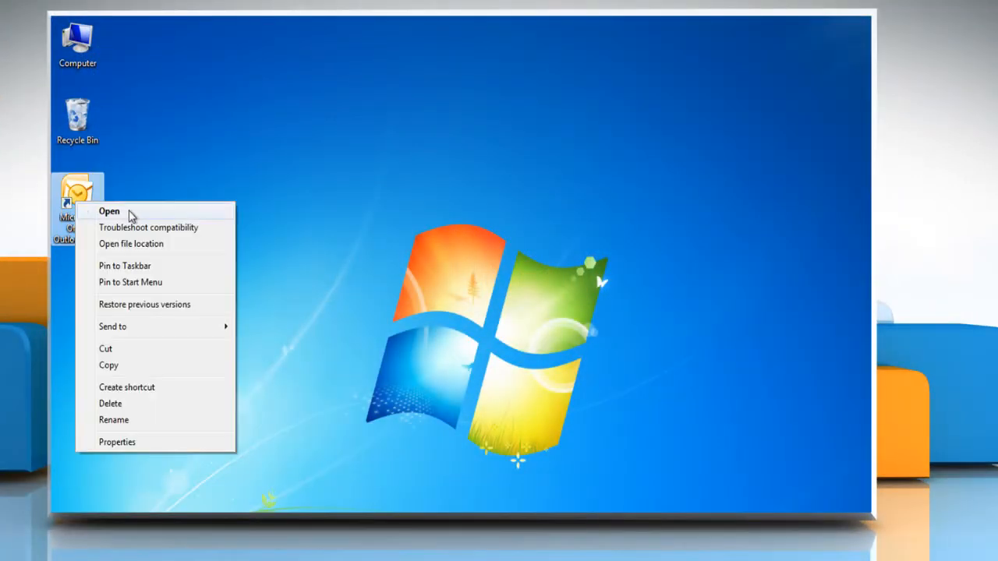
left_click(109, 210)
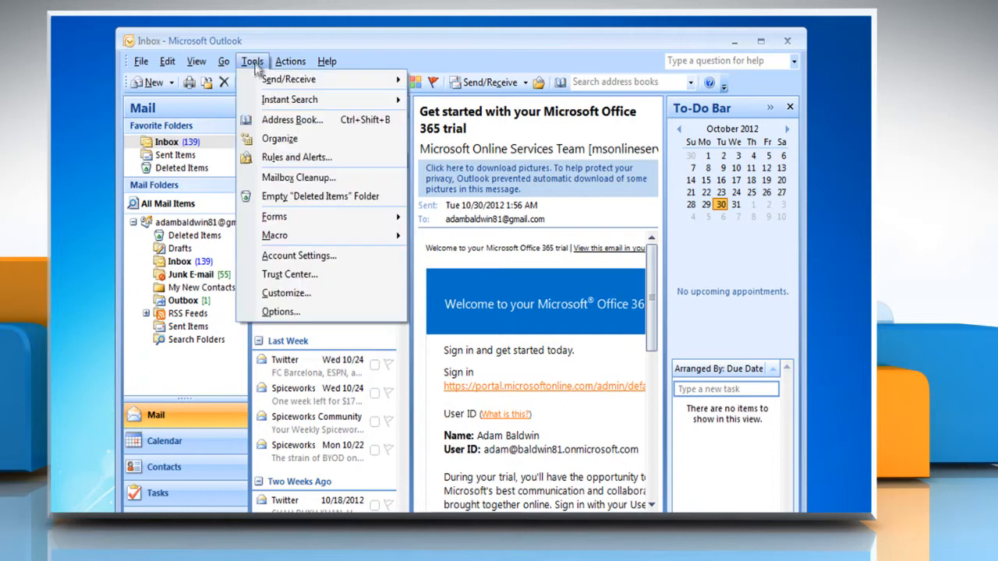
mouse_move(280, 312)
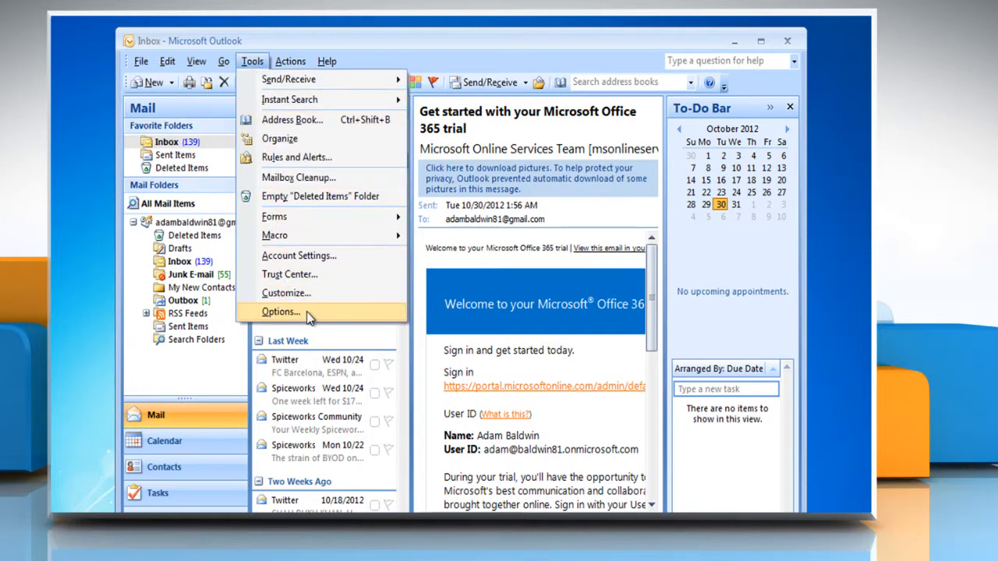
left_click(280, 311)
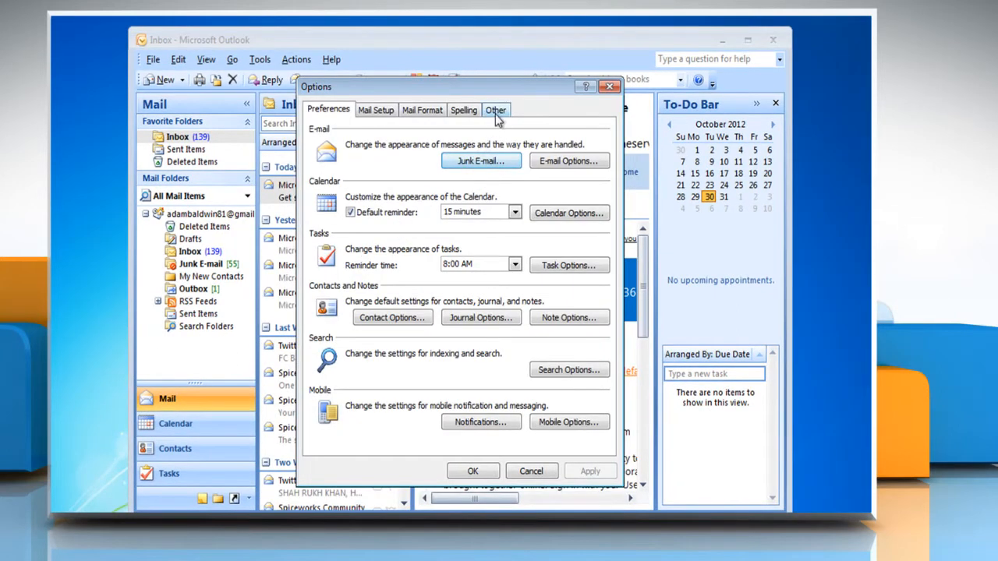
On the Other tab, enable 'Empty the Deleted Items folder upon exiting' and confirm with OK
left_click(496, 109)
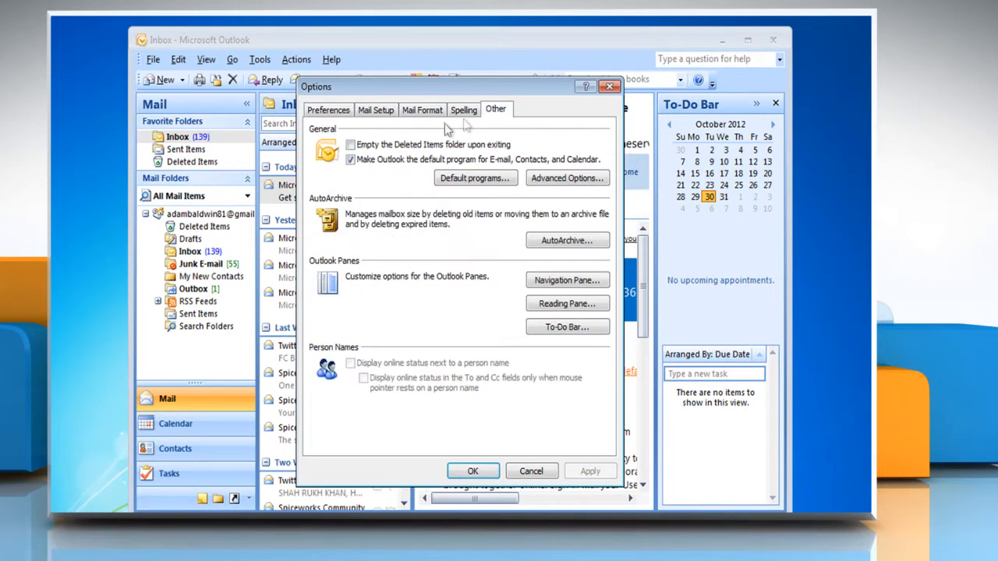
left_click(351, 159)
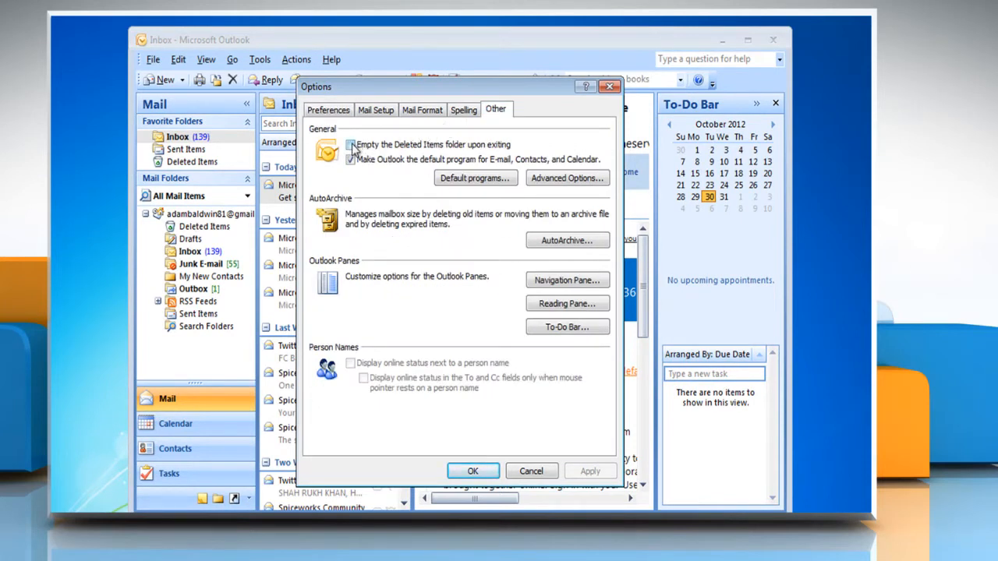
left_click(349, 144)
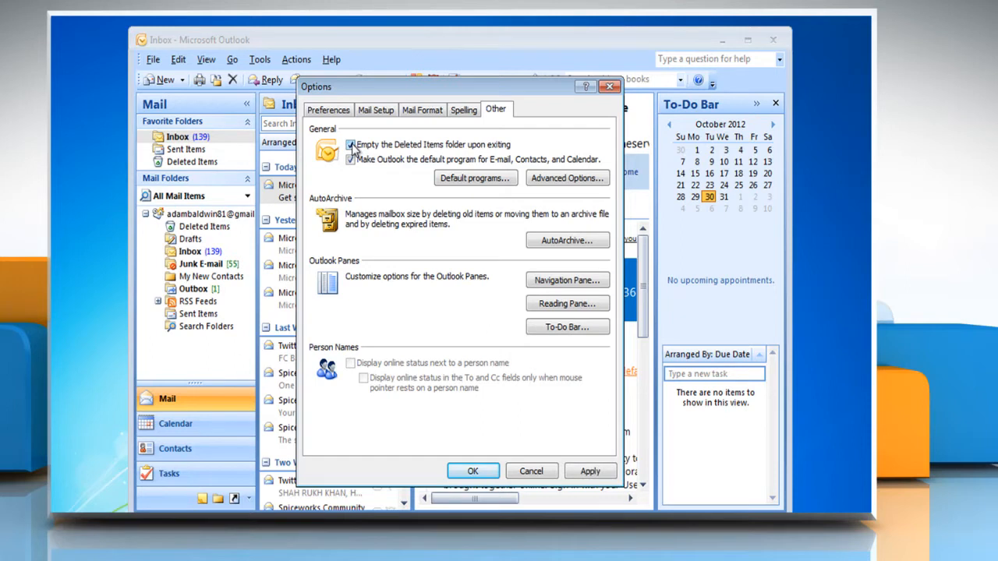
left_click(349, 159)
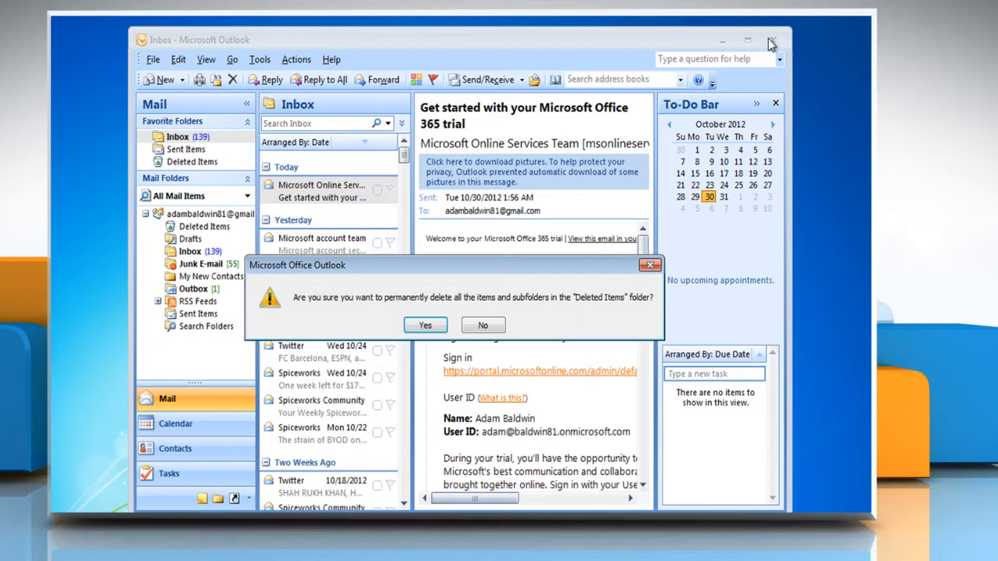
mouse_move(636, 154)
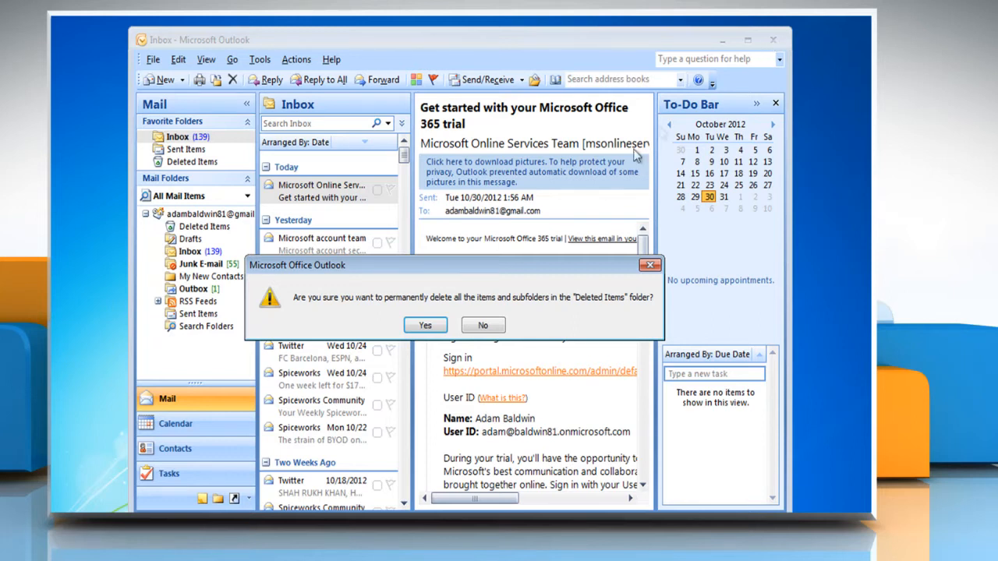